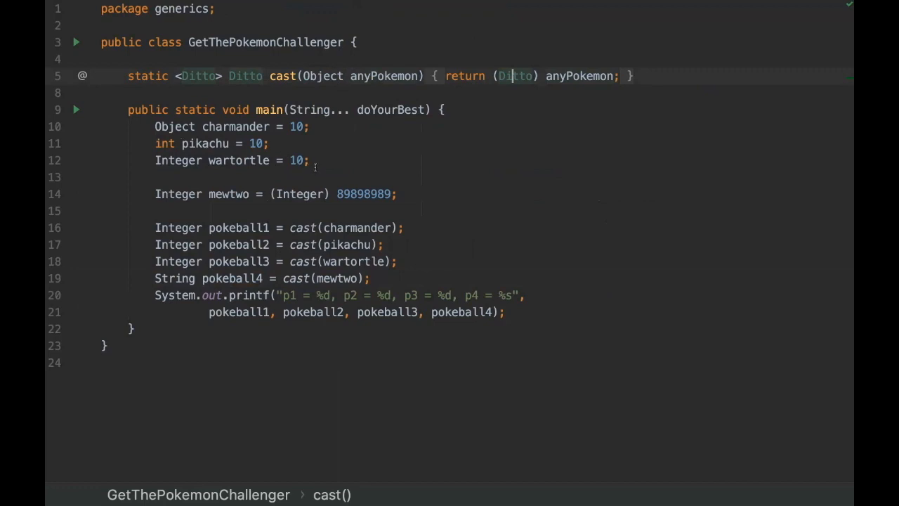
Switch from GetThePokemonChallenger.java to the Dockerfile and bring up the Terminal.
{"action": "left_click_drag", "start_coordinate": [155, 126], "coordinate": [309, 160]}
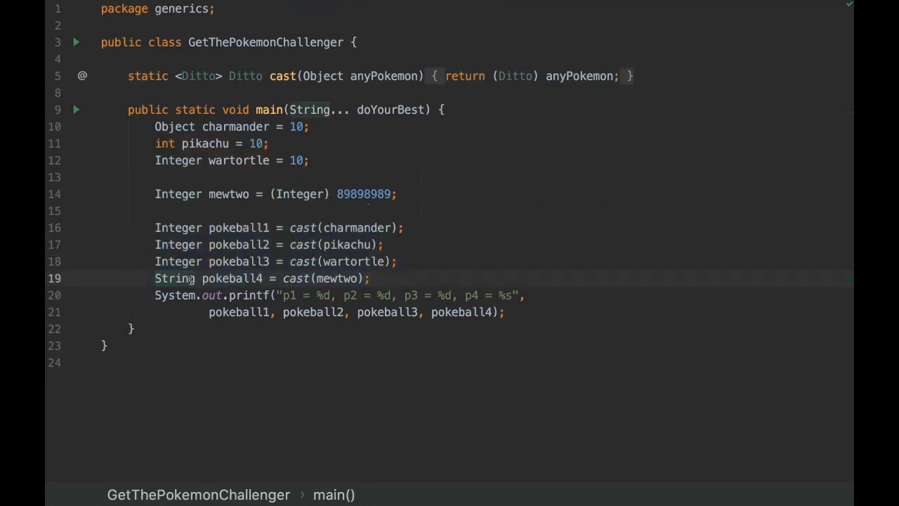
{"action": "mouse_move", "coordinate": [539, 340]}
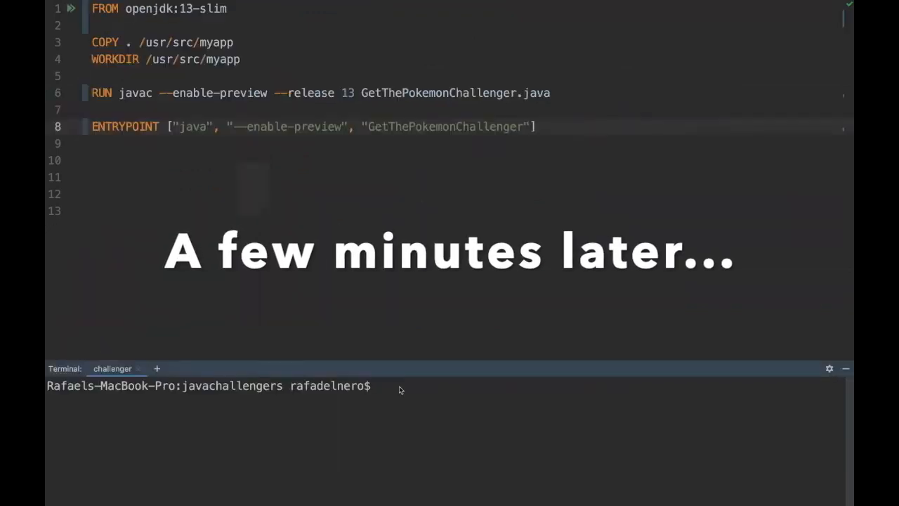
Build the challenger Docker image and begin the docker run command for it.
{"action": "type", "text": "docker exec -it mongodb bas"}
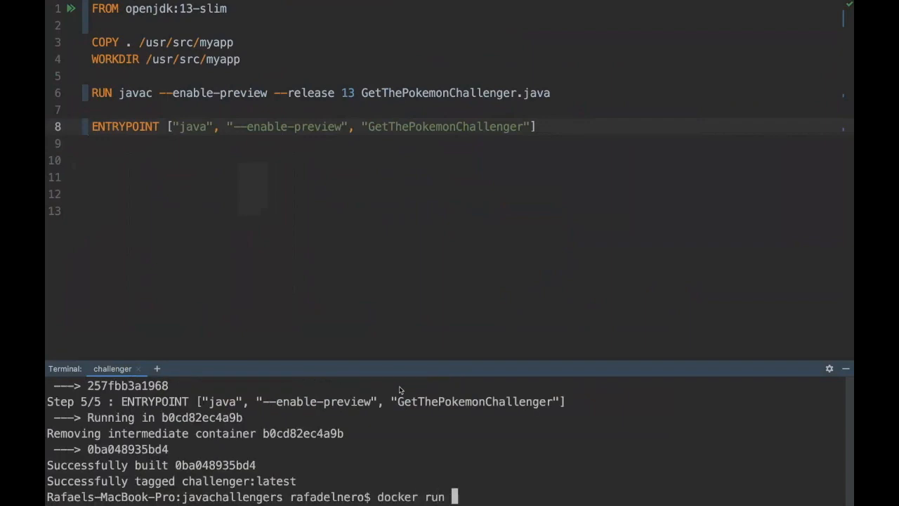
{"action": "type", "text": "challenger"}
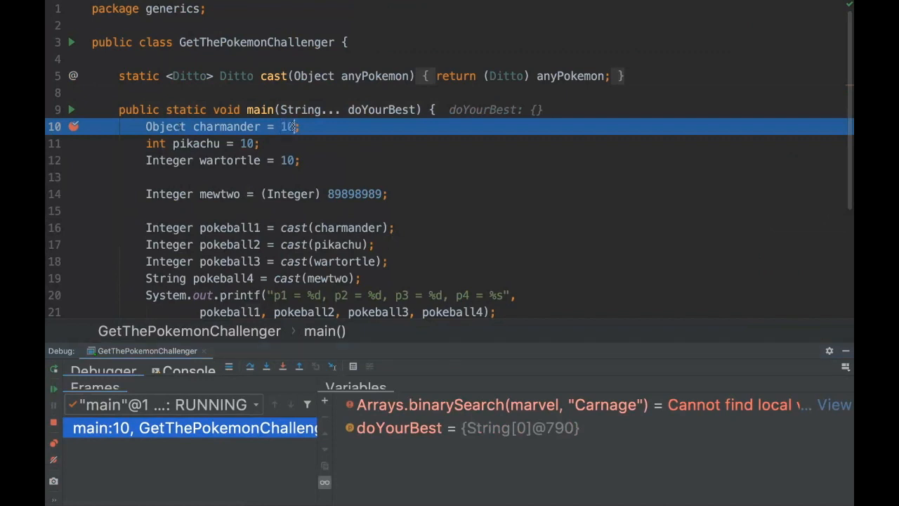
{"action": "mouse_move", "coordinate": [282, 140]}
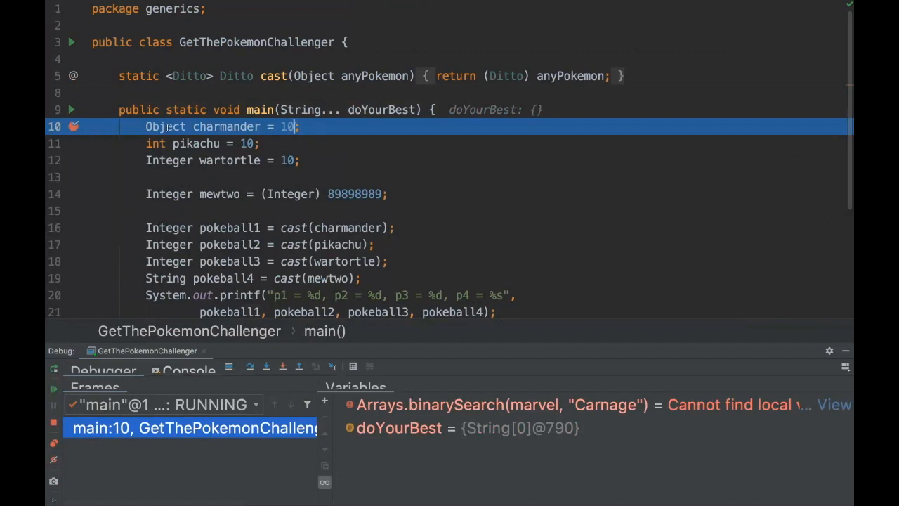
Step over the charmander, pikachu and wartortle assignments to pause at the mewtwo line.
{"action": "key", "text": "F8"}
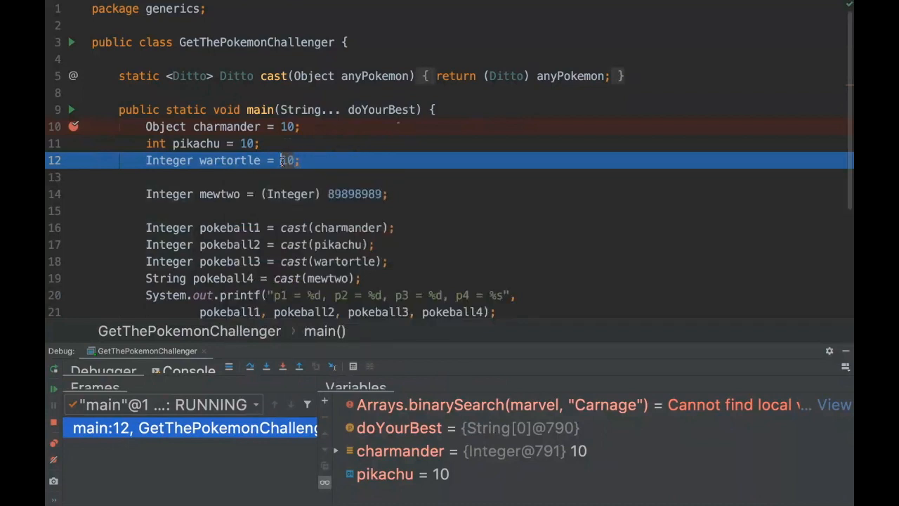
{"action": "key", "text": "F8"}
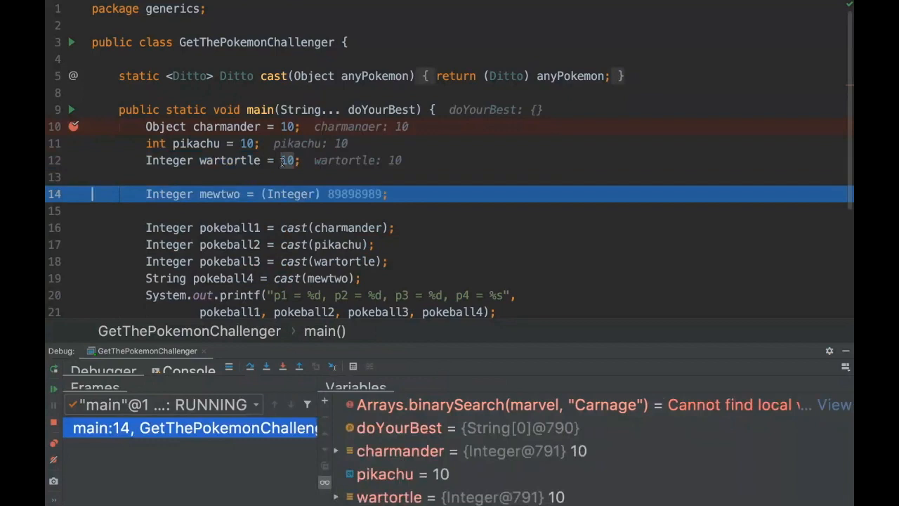
{"action": "mouse_move", "coordinate": [354, 194]}
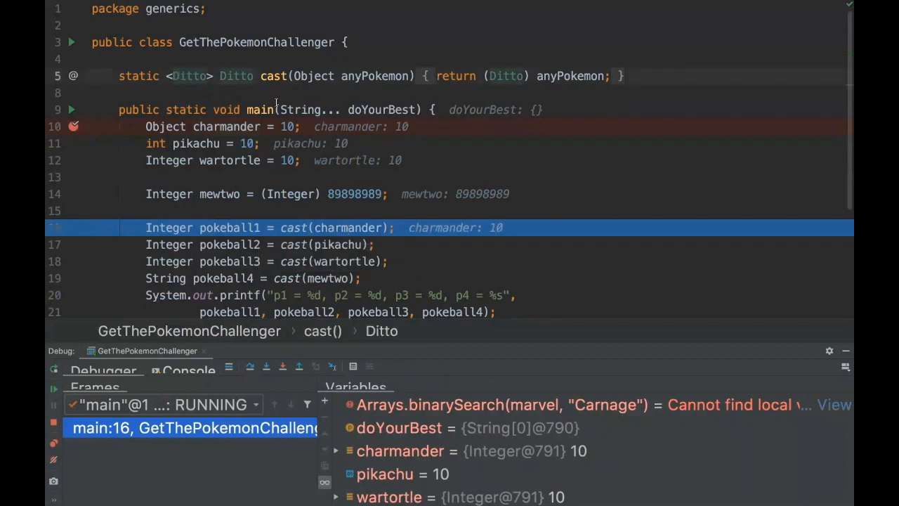
Navigate from String in main's signature to the java.lang.String source.
{"action": "left_click", "coordinate": [297, 160]}
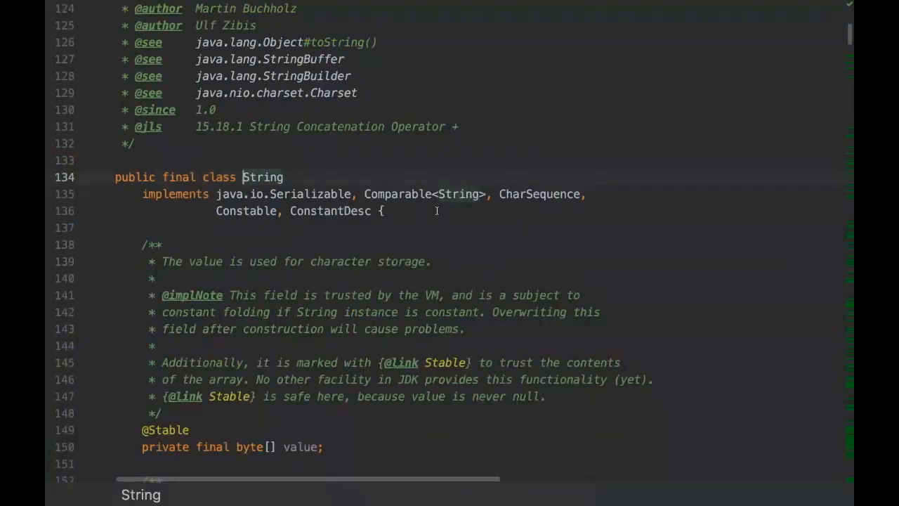
Navigate to the java.lang.Number source to view its abstract class declaration.
{"action": "left_click", "coordinate": [382, 211]}
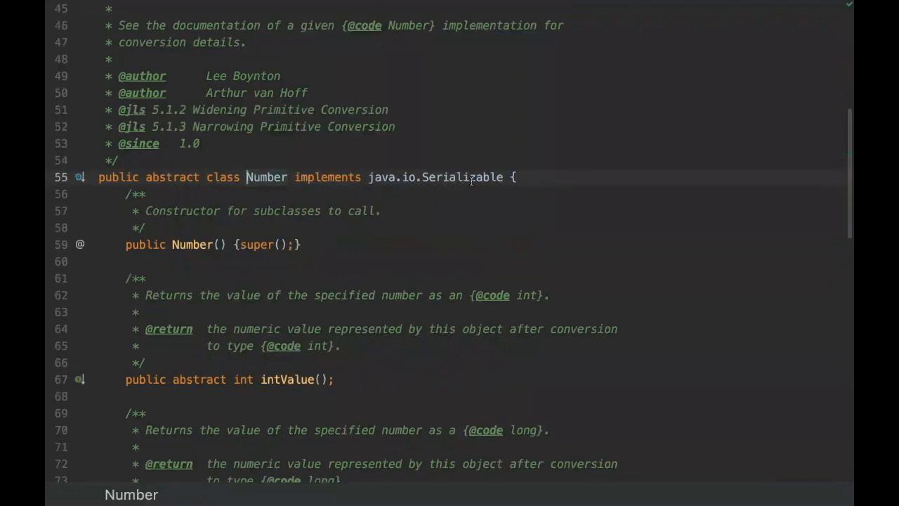
{"action": "mouse_move", "coordinate": [427, 177]}
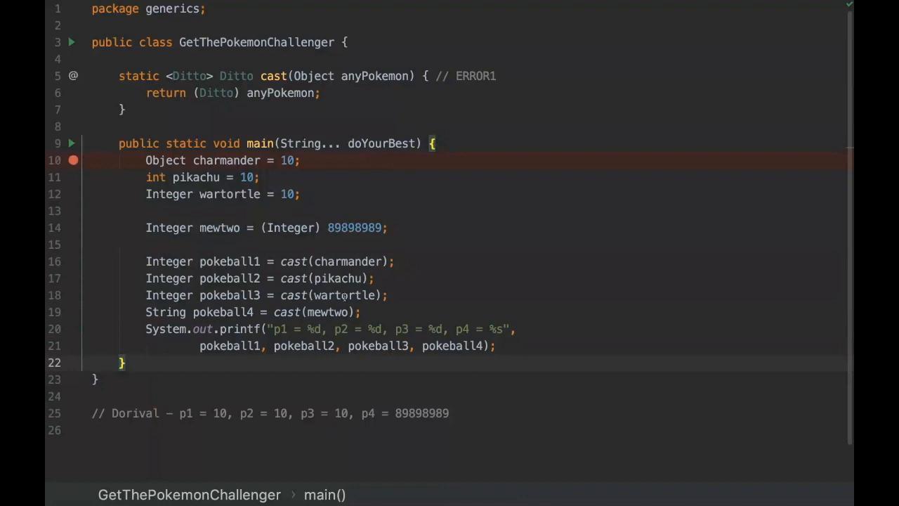
{"action": "left_click", "coordinate": [125, 362]}
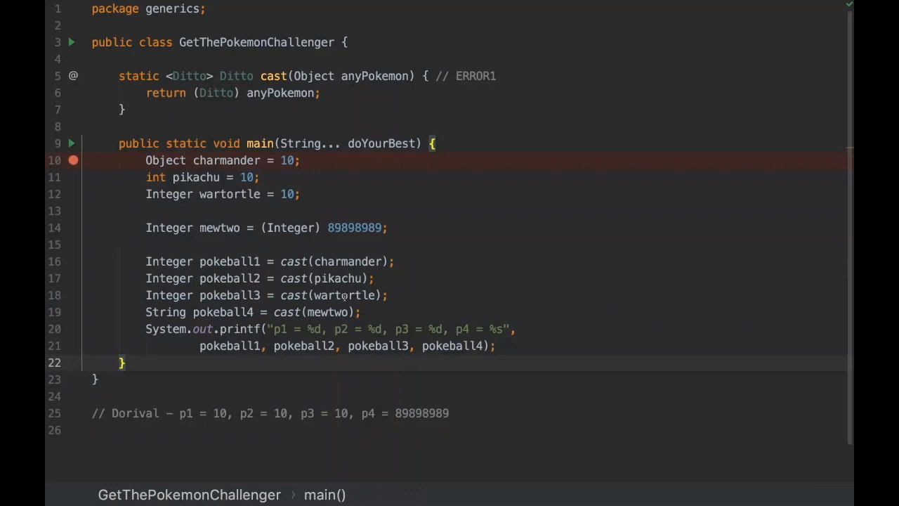
{"action": "left_click", "coordinate": [125, 362]}
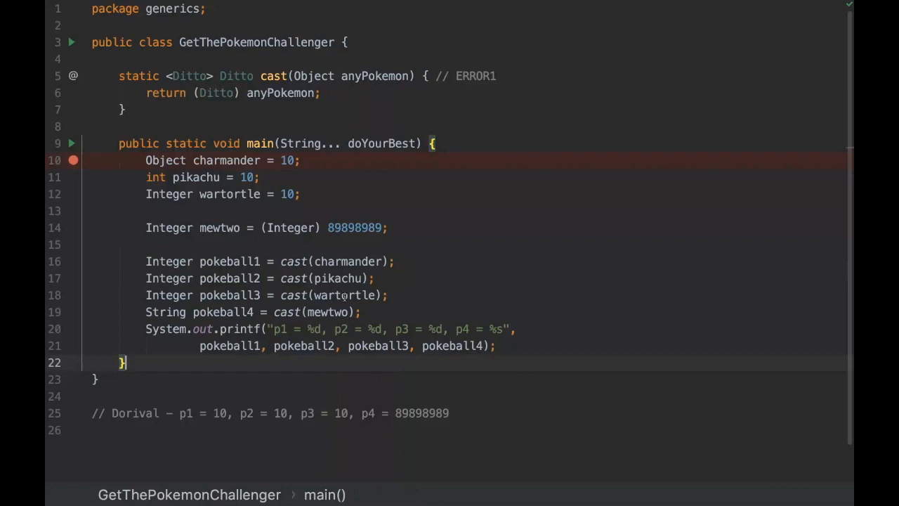